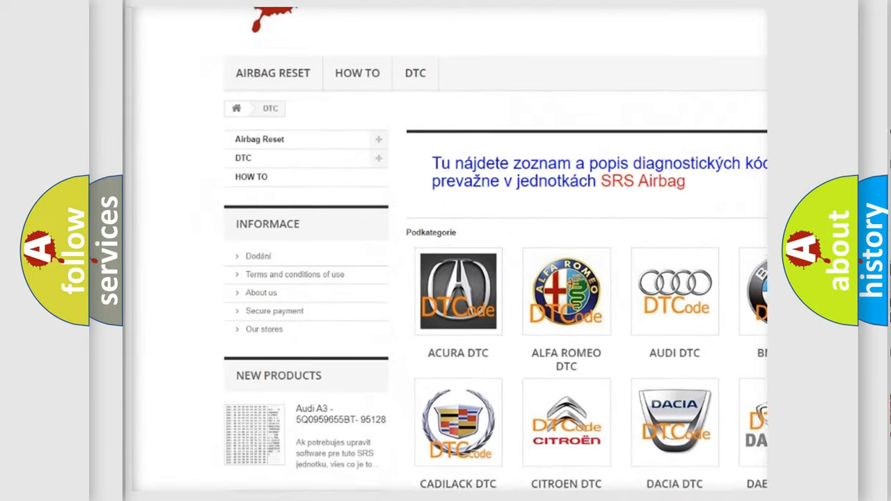
pyautogui.scroll(-3)
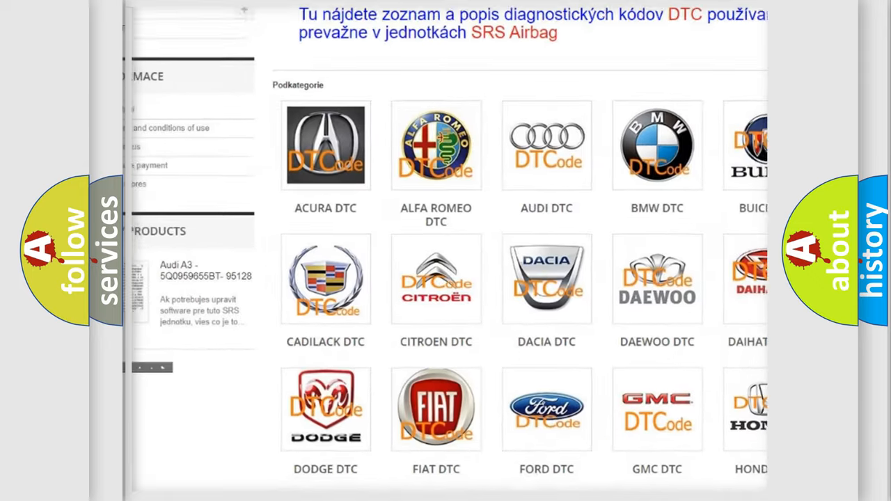
pyautogui.scroll(-3)
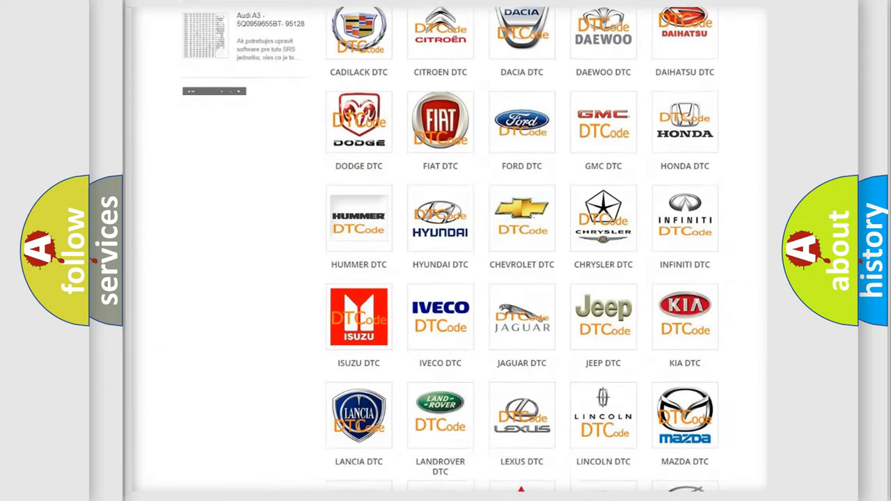
pyautogui.scroll(-3)
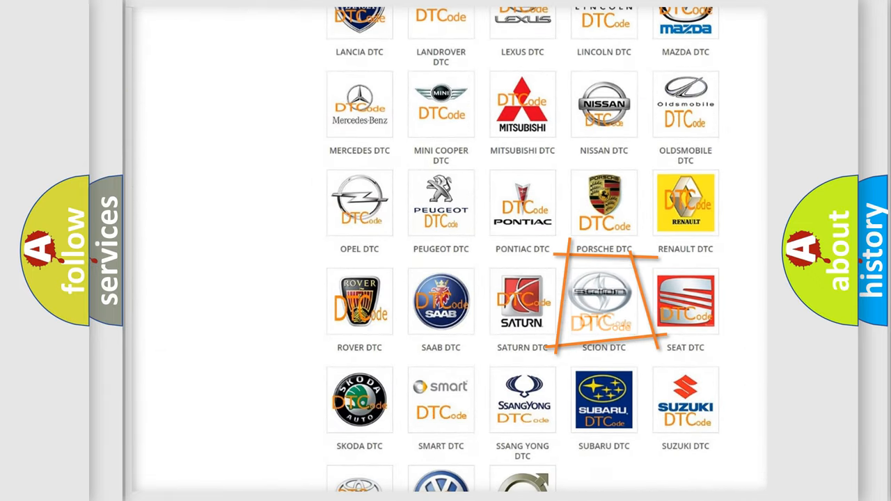